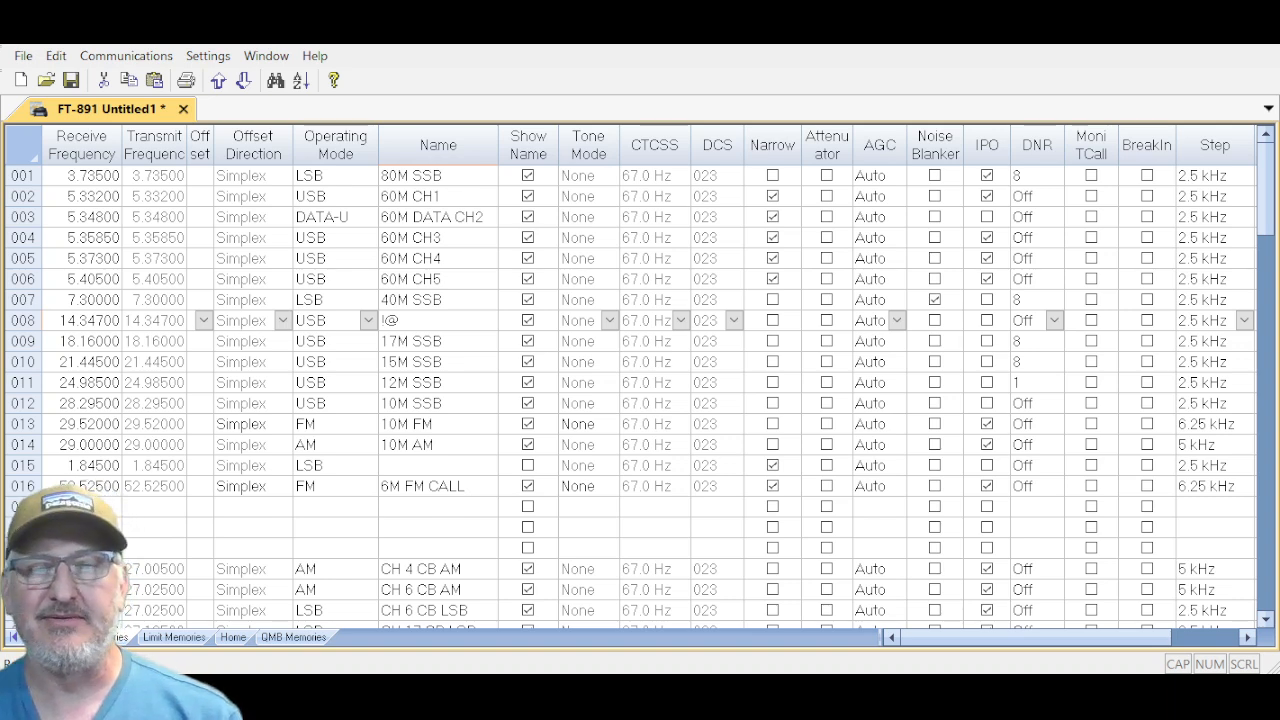
Type '20M SSB' as the name of memory channel 008 (14.347 MHz USB).
{"action": "left_click", "coordinate": [437, 320]}
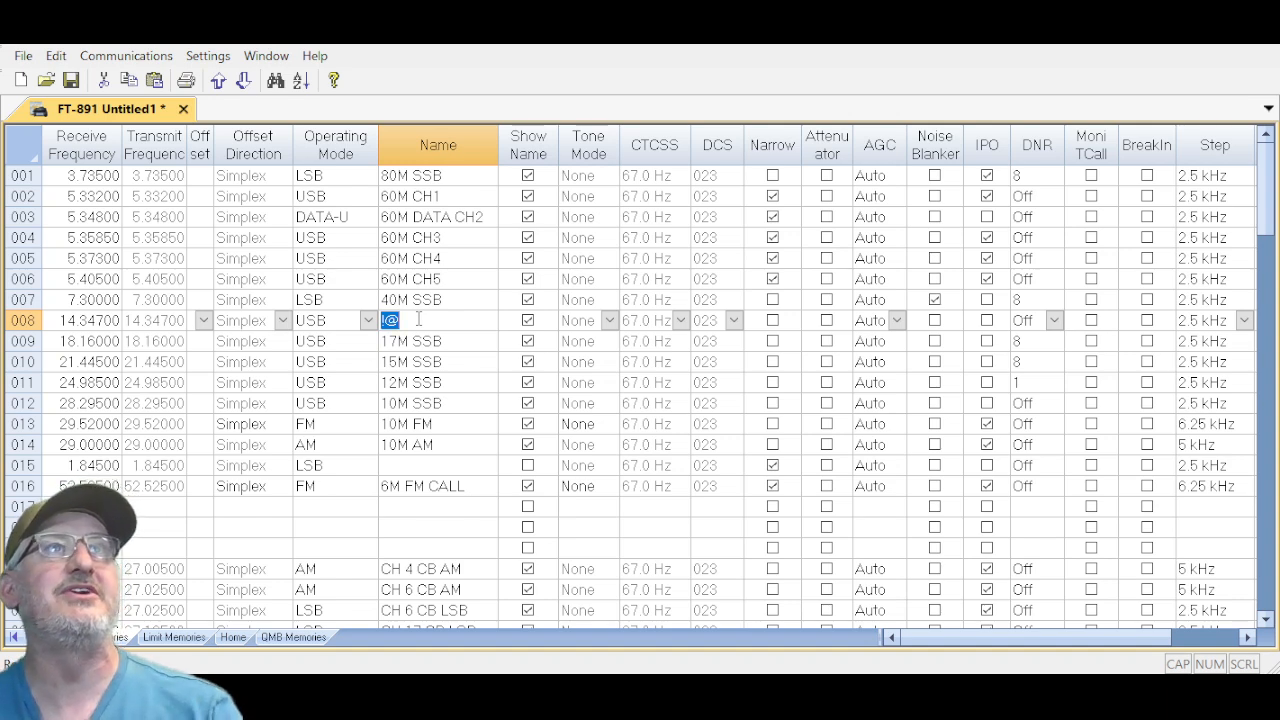
{"action": "type", "text": "2"}
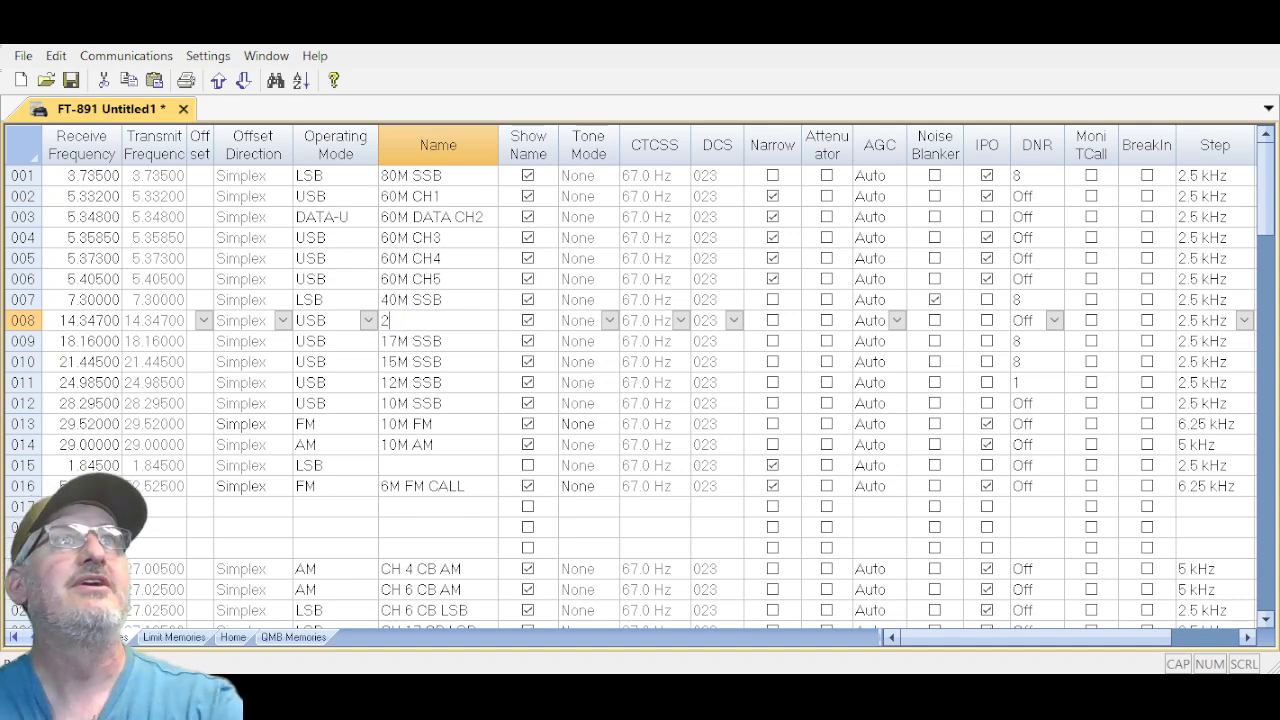
{"action": "type", "text": "0M"}
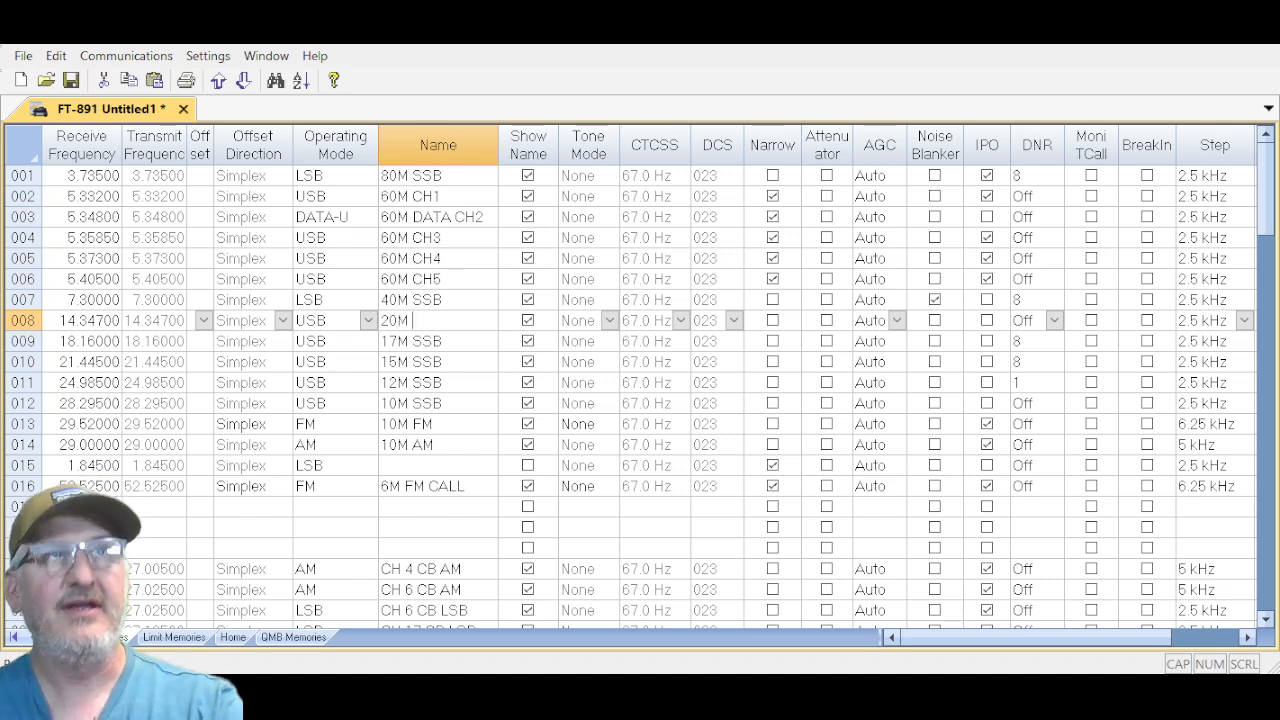
{"action": "type", "text": "SSB"}
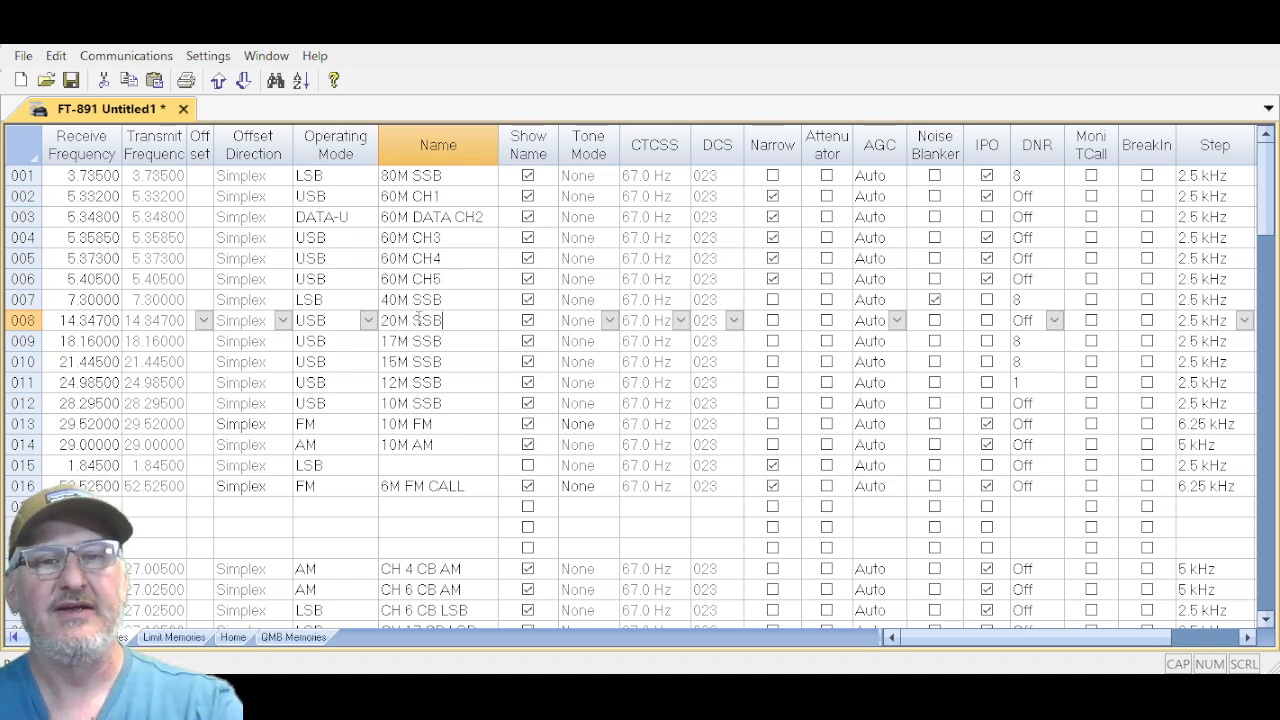
{"action": "mouse_move", "coordinate": [785, 418]}
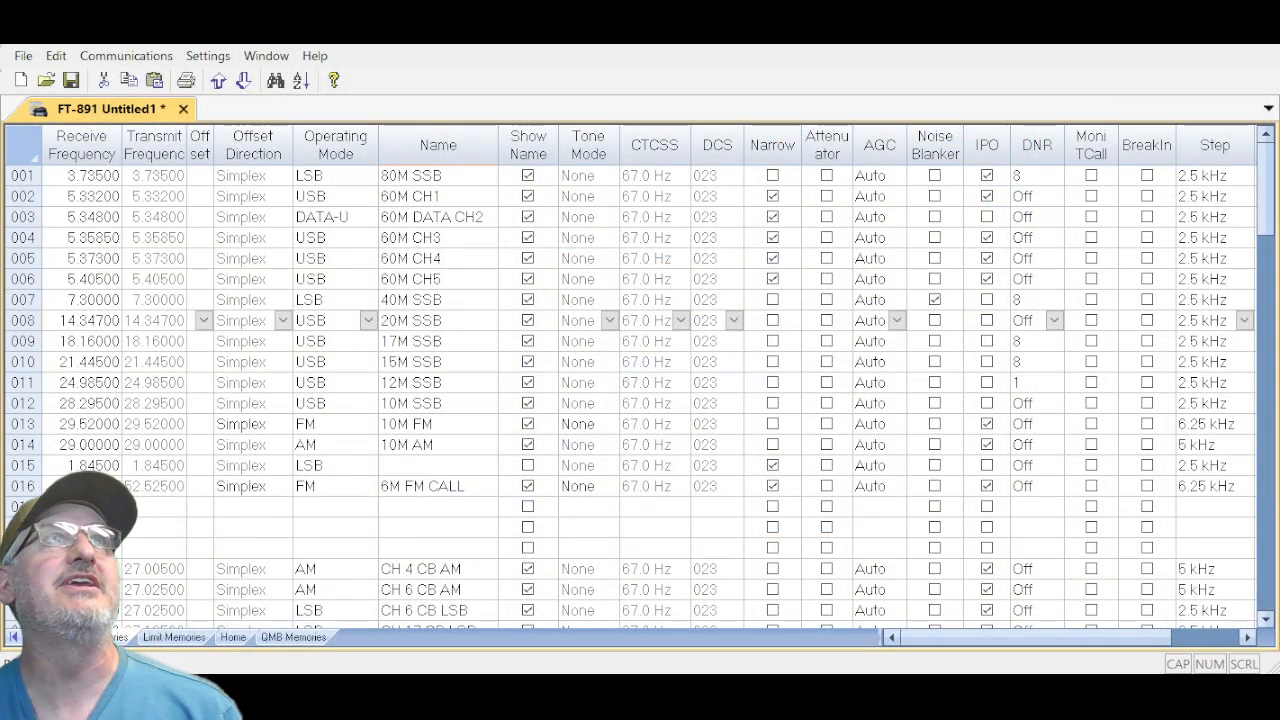
Commit the '20M SSB' name and open the Communications menu to write data to the radio.
{"action": "left_click", "coordinate": [437, 320]}
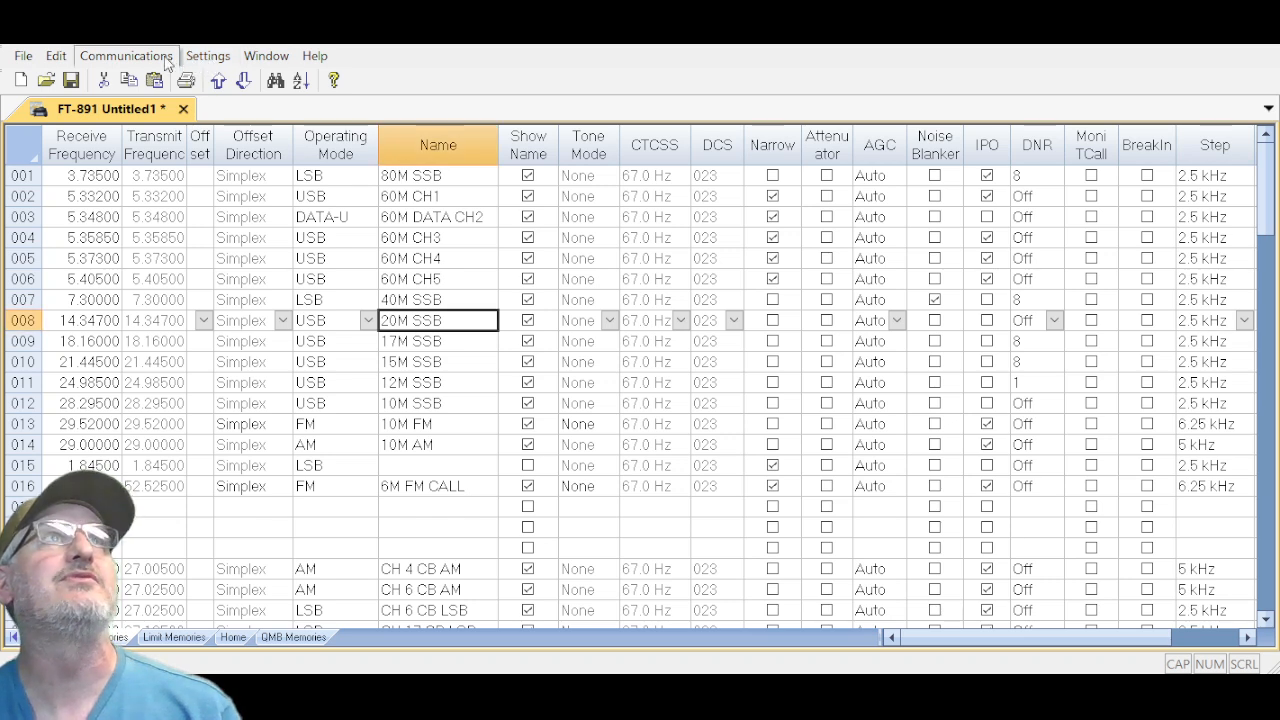
{"action": "mouse_move", "coordinate": [170, 110]}
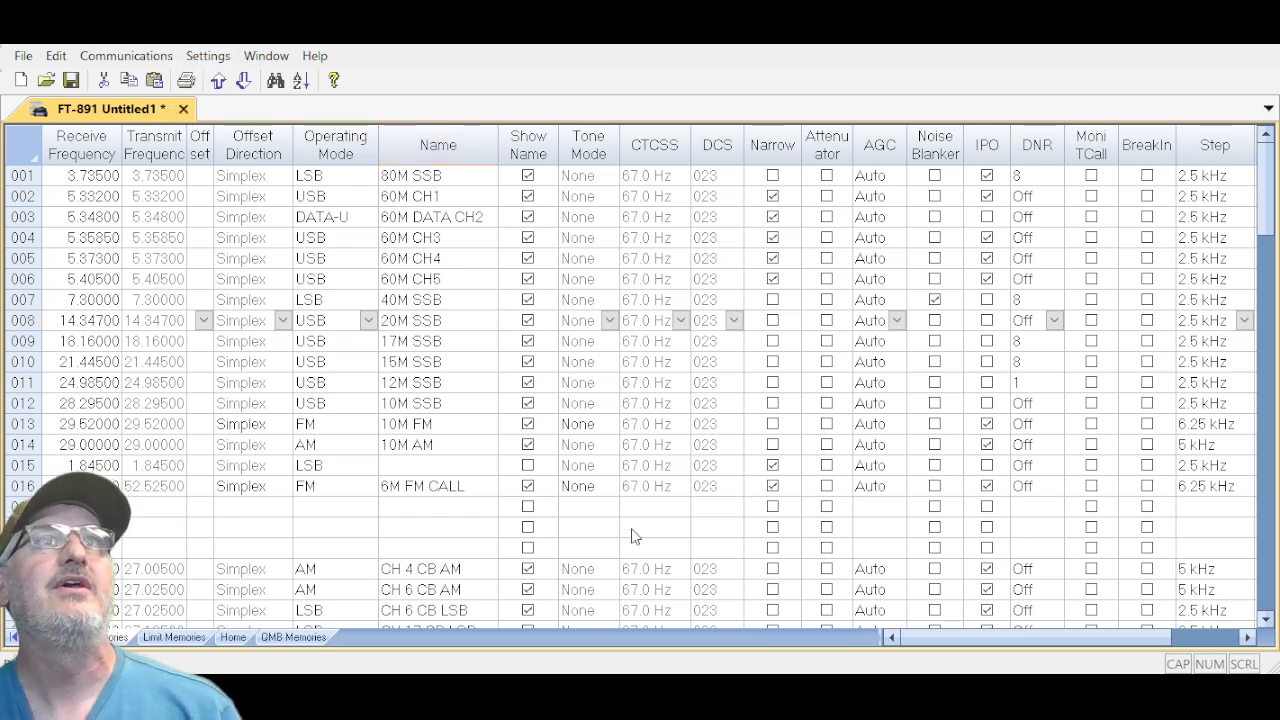
{"action": "mouse_move", "coordinate": [635, 467]}
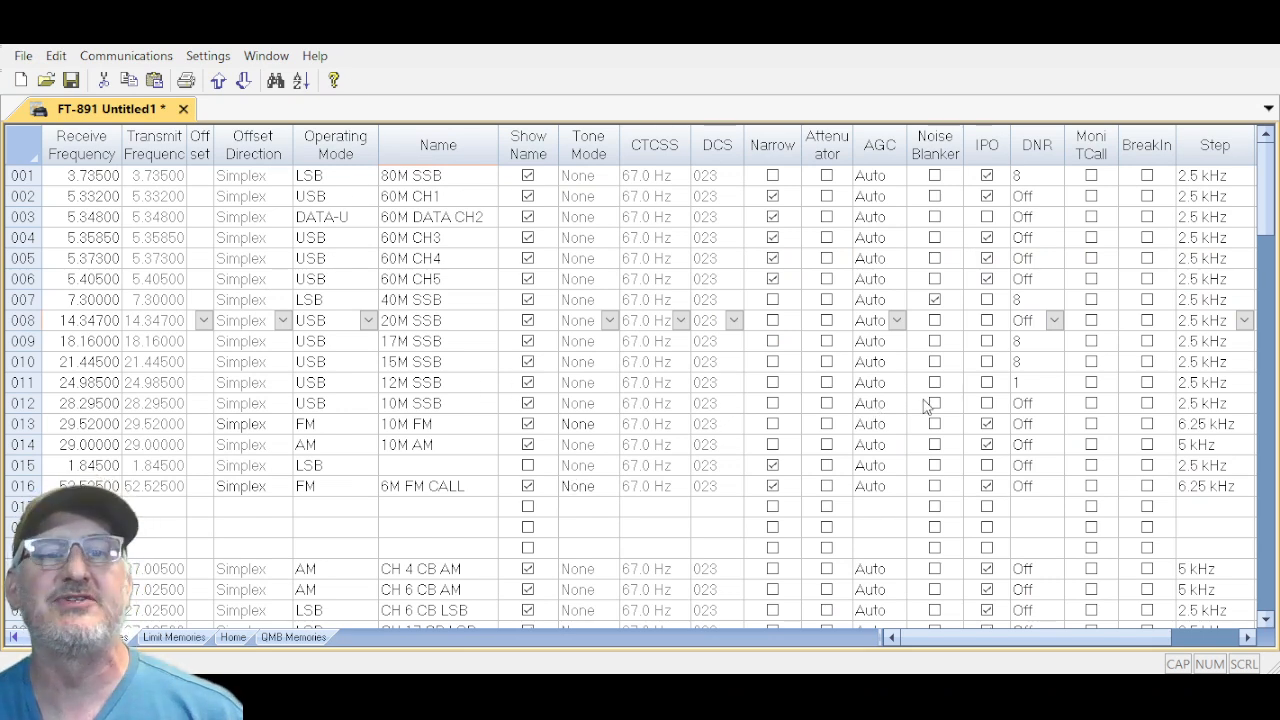
{"action": "left_click", "coordinate": [437, 320]}
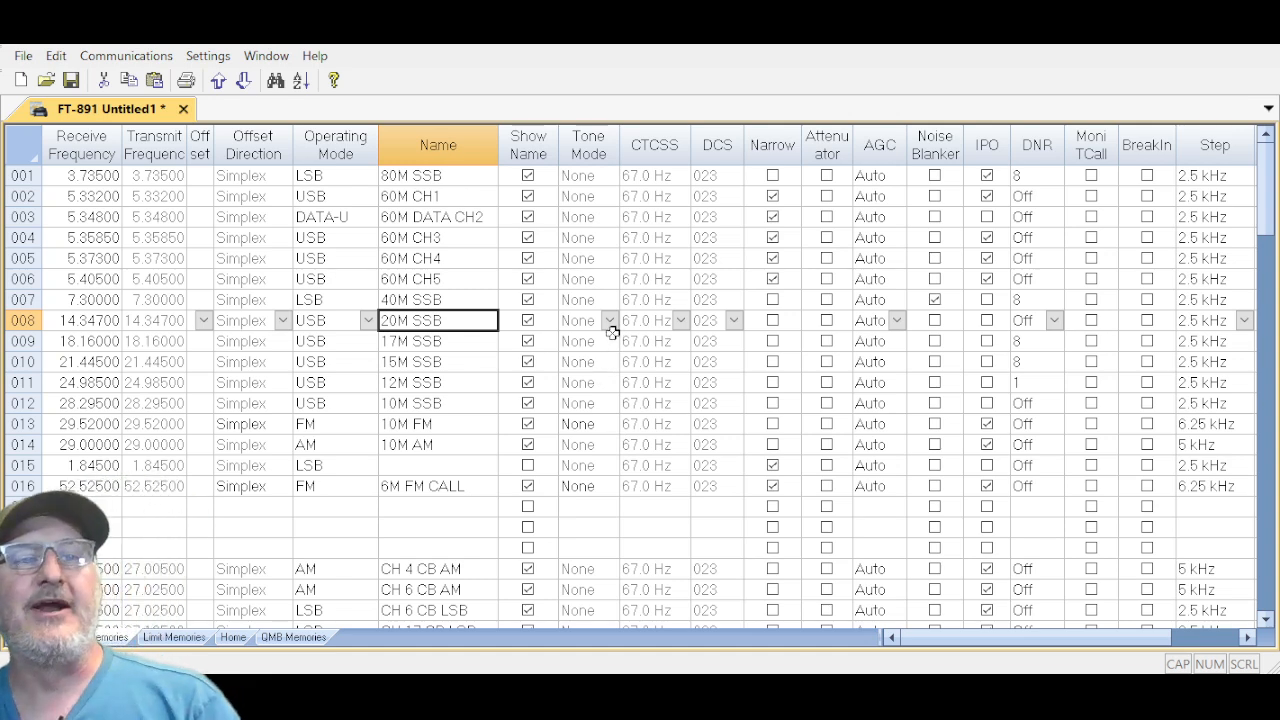
{"action": "mouse_move", "coordinate": [340, 467]}
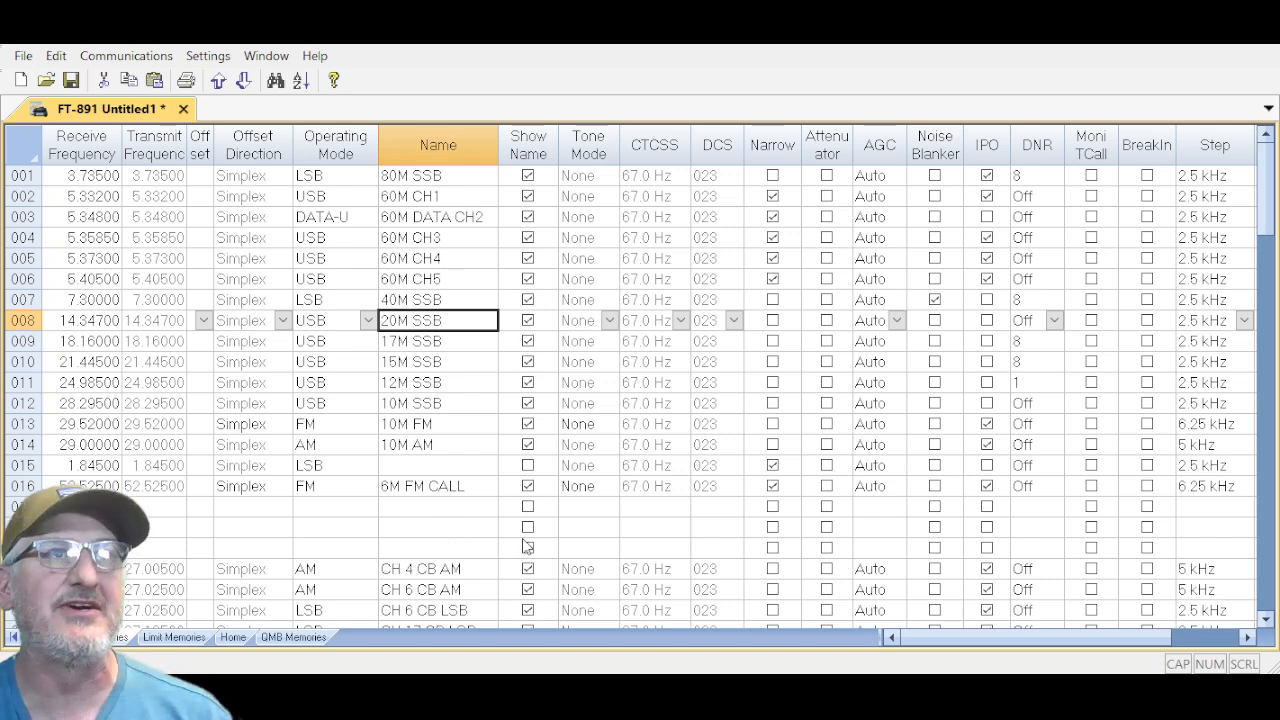
{"action": "mouse_move", "coordinate": [314, 574]}
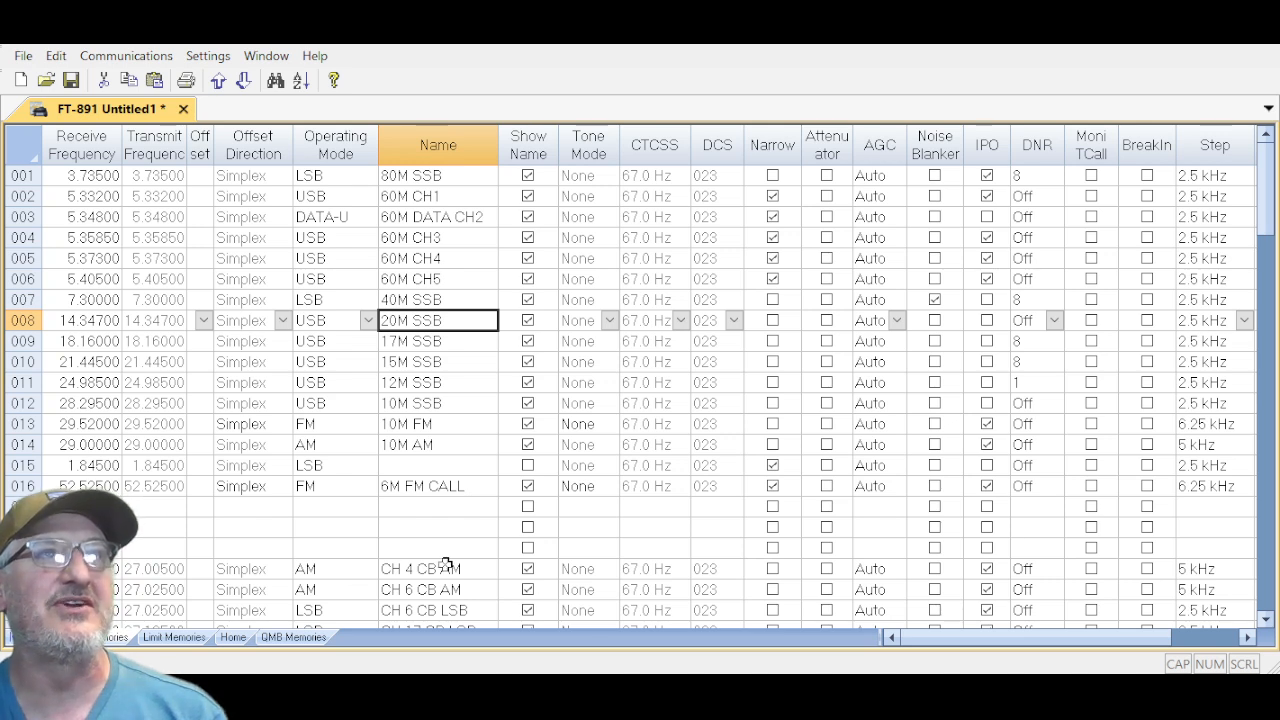
{"action": "mouse_move", "coordinate": [403, 515]}
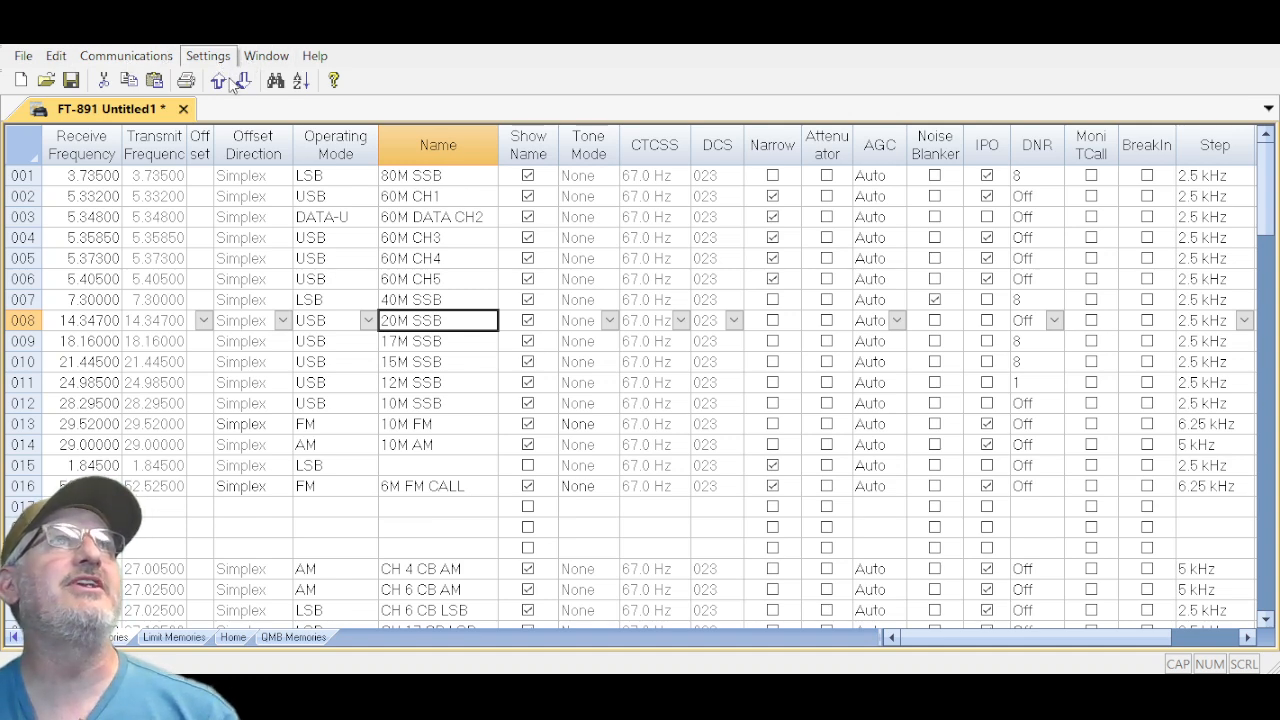
Open the radio settings window on the Common tab with display, CAT and keyer options.
{"action": "left_click", "coordinate": [437, 333]}
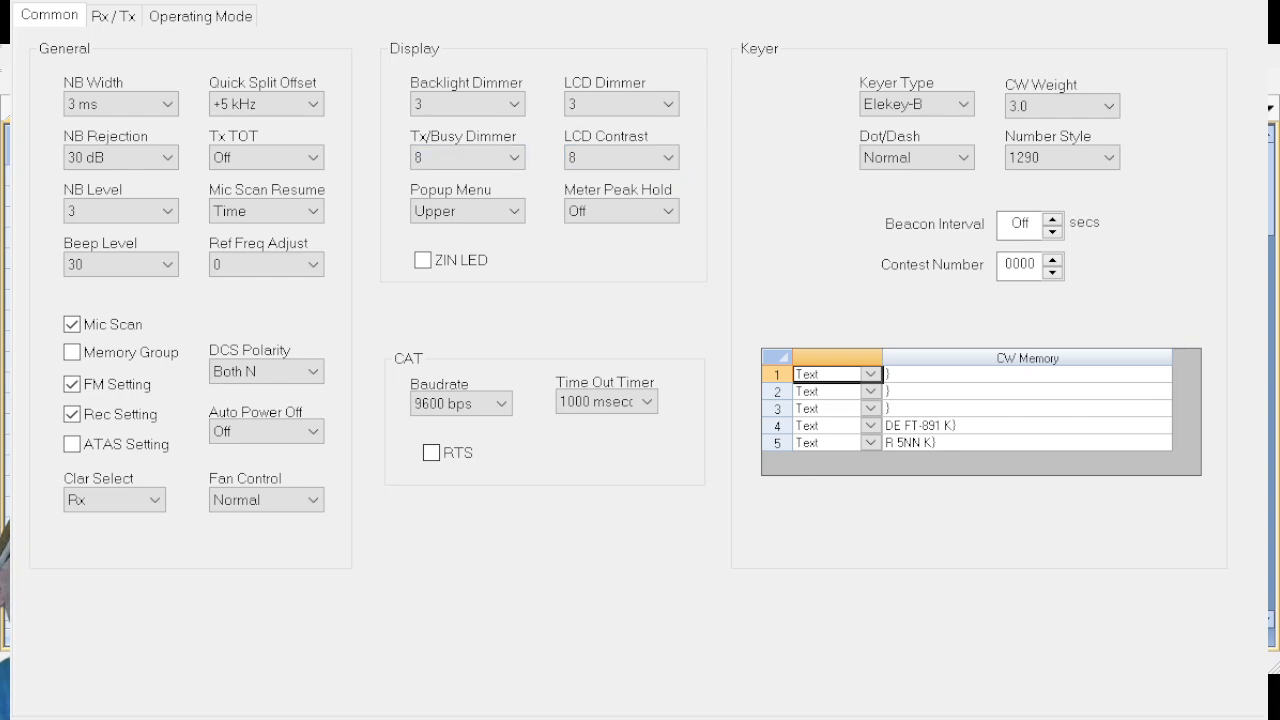
Switch to the Rx/Tx settings page showing AGC delays, transmit power and VOX.
{"action": "left_click", "coordinate": [112, 15]}
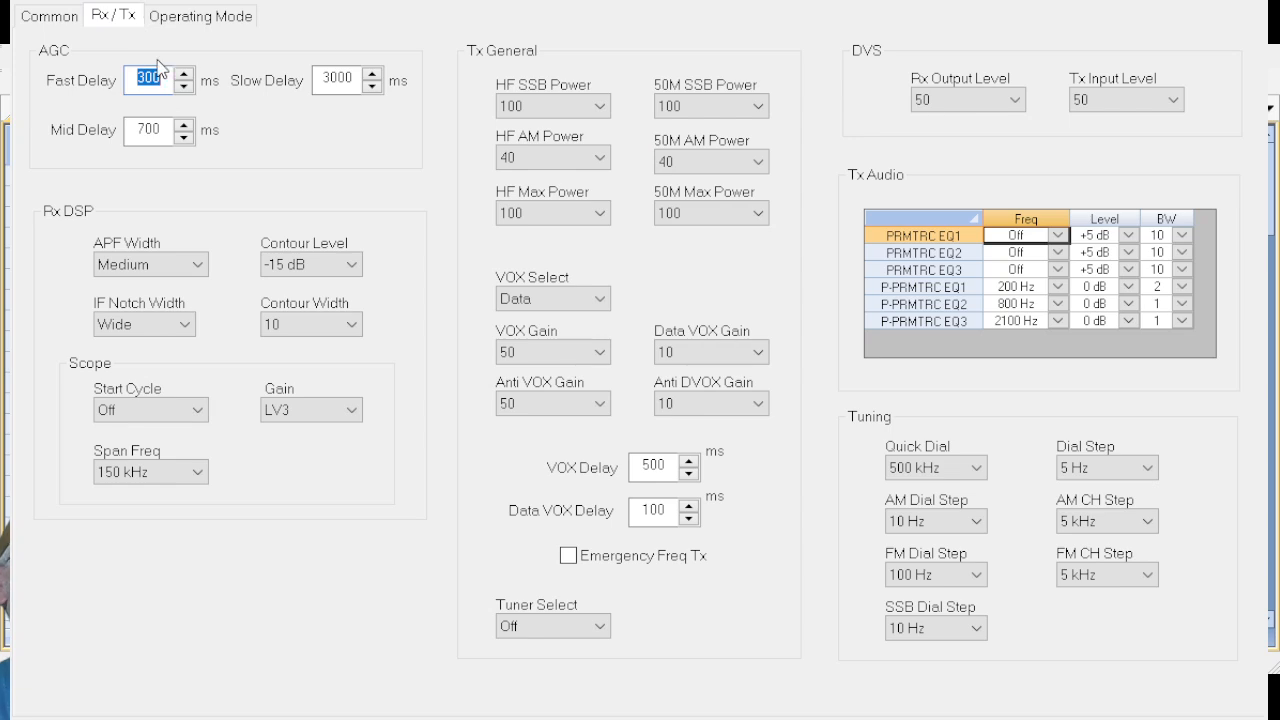
{"action": "mouse_move", "coordinate": [207, 105]}
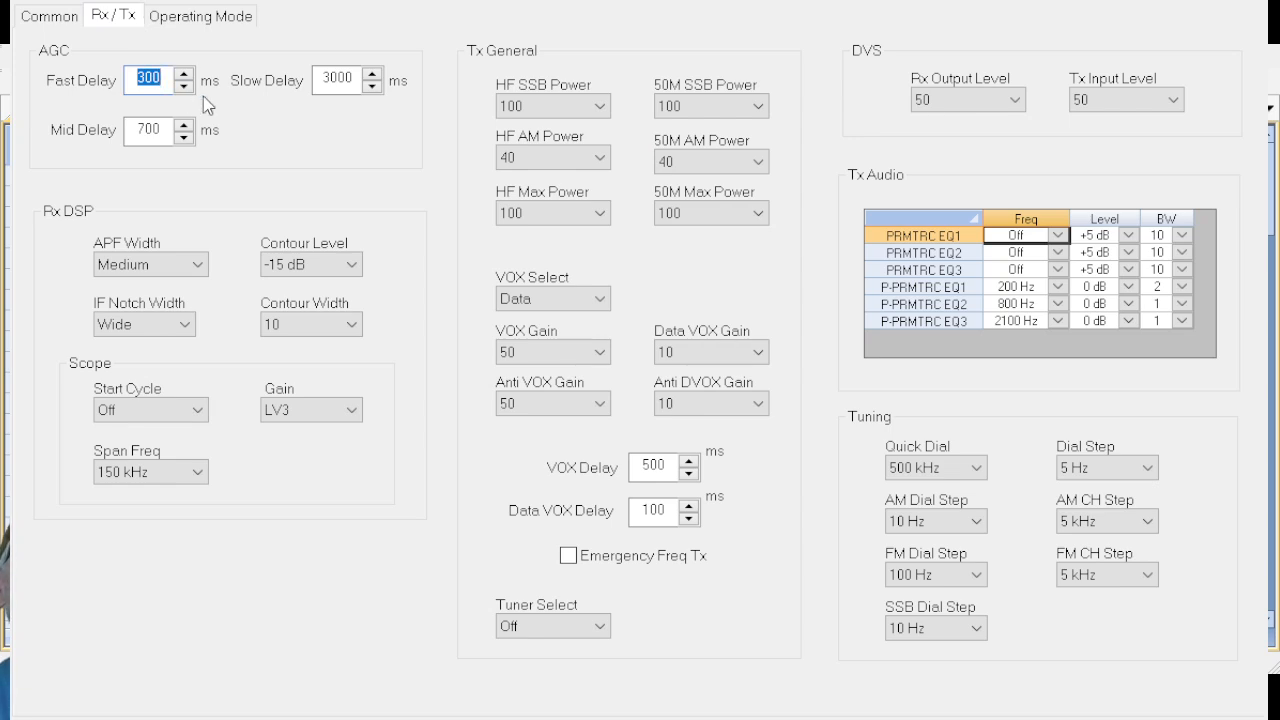
{"action": "mouse_move", "coordinate": [367, 141]}
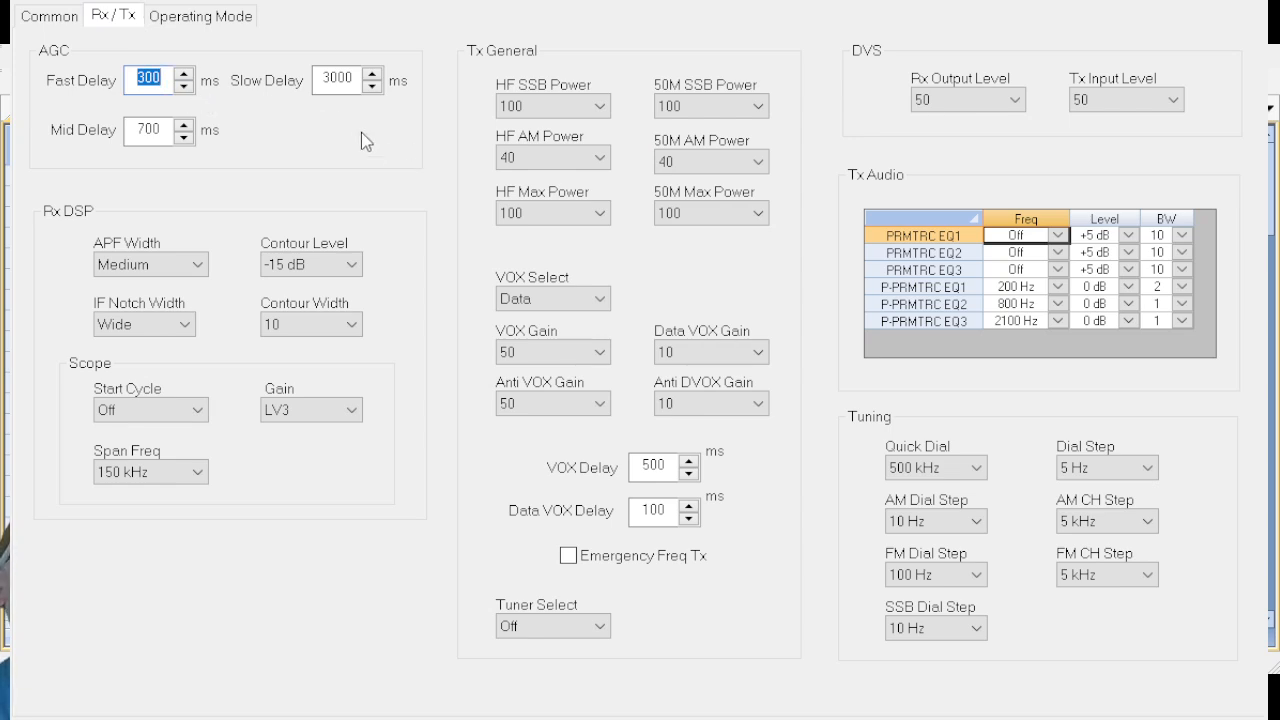
{"action": "mouse_move", "coordinate": [256, 121]}
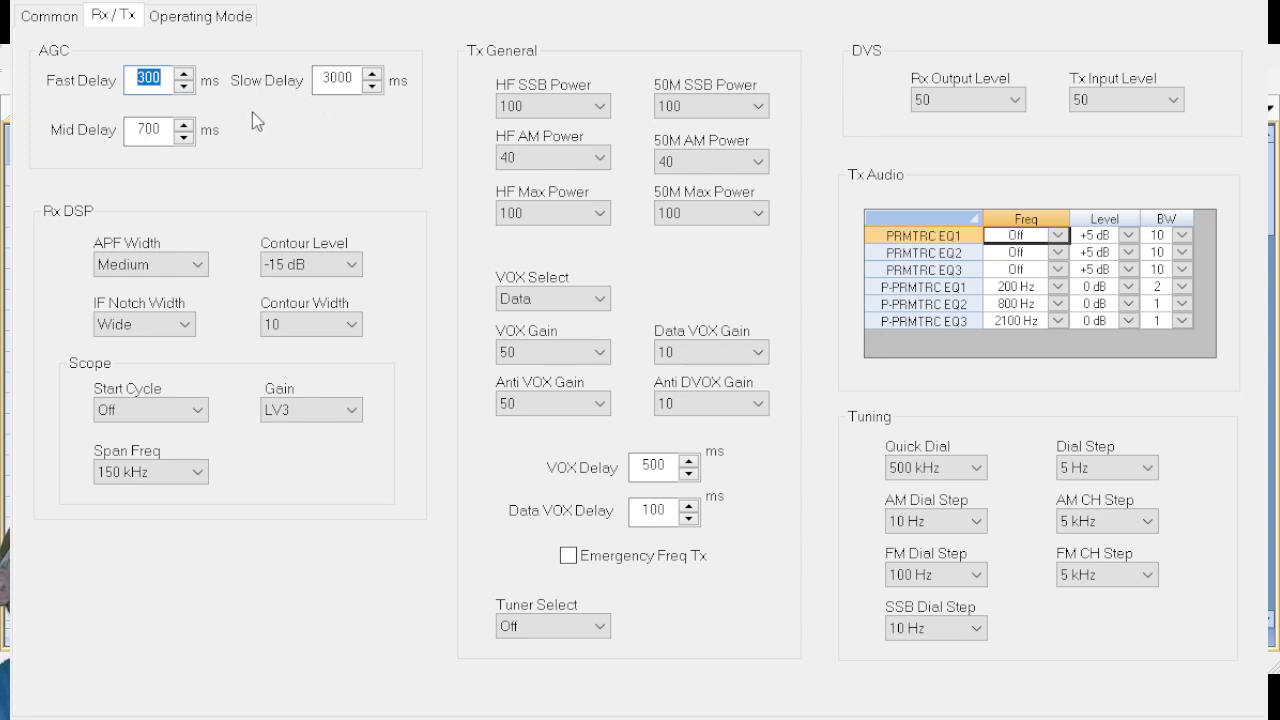
{"action": "mouse_move", "coordinate": [237, 190]}
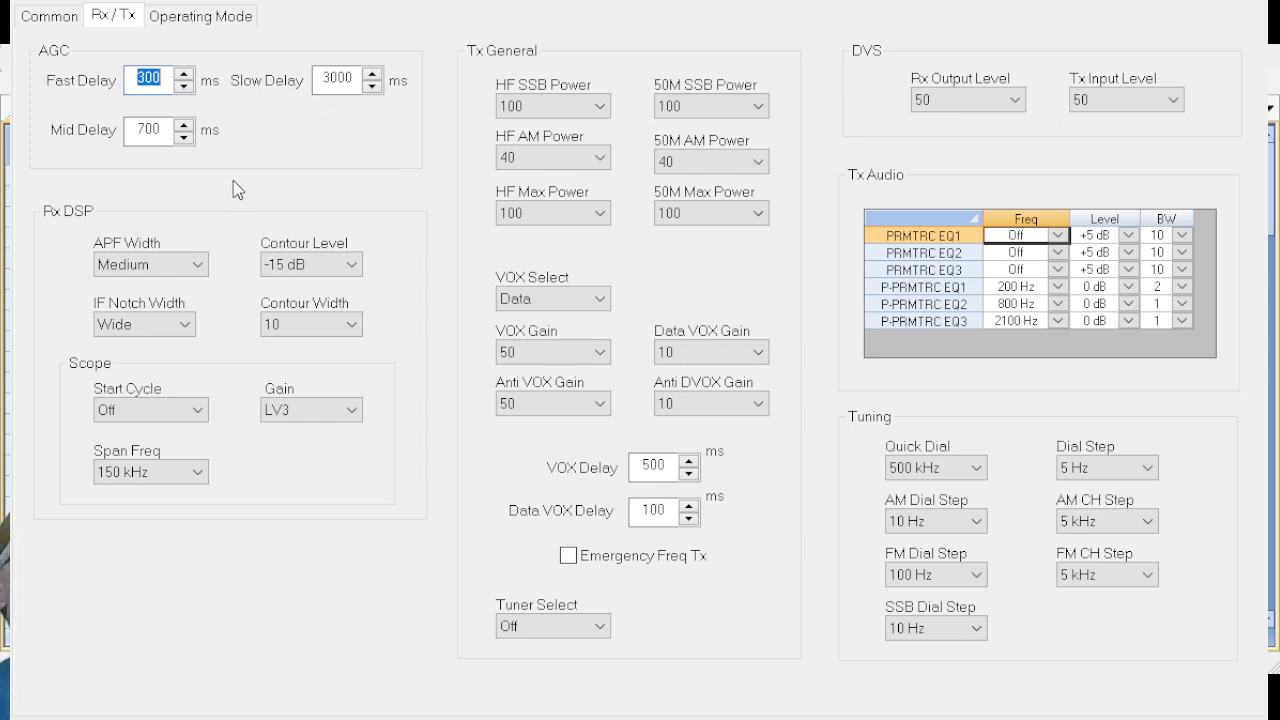
Switch to the Operating Mode page with AM, SSB, CW, DATA, RTTY and FM options.
{"action": "left_click", "coordinate": [201, 15]}
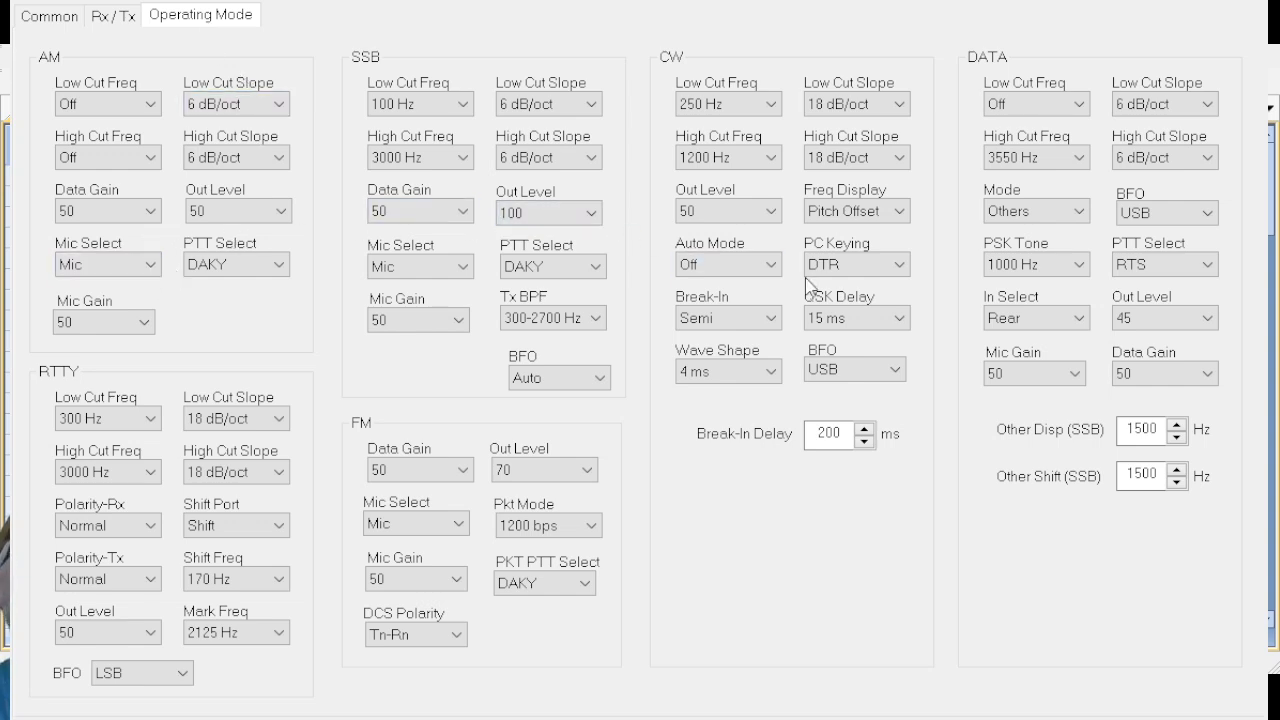
{"action": "mouse_move", "coordinate": [380, 405]}
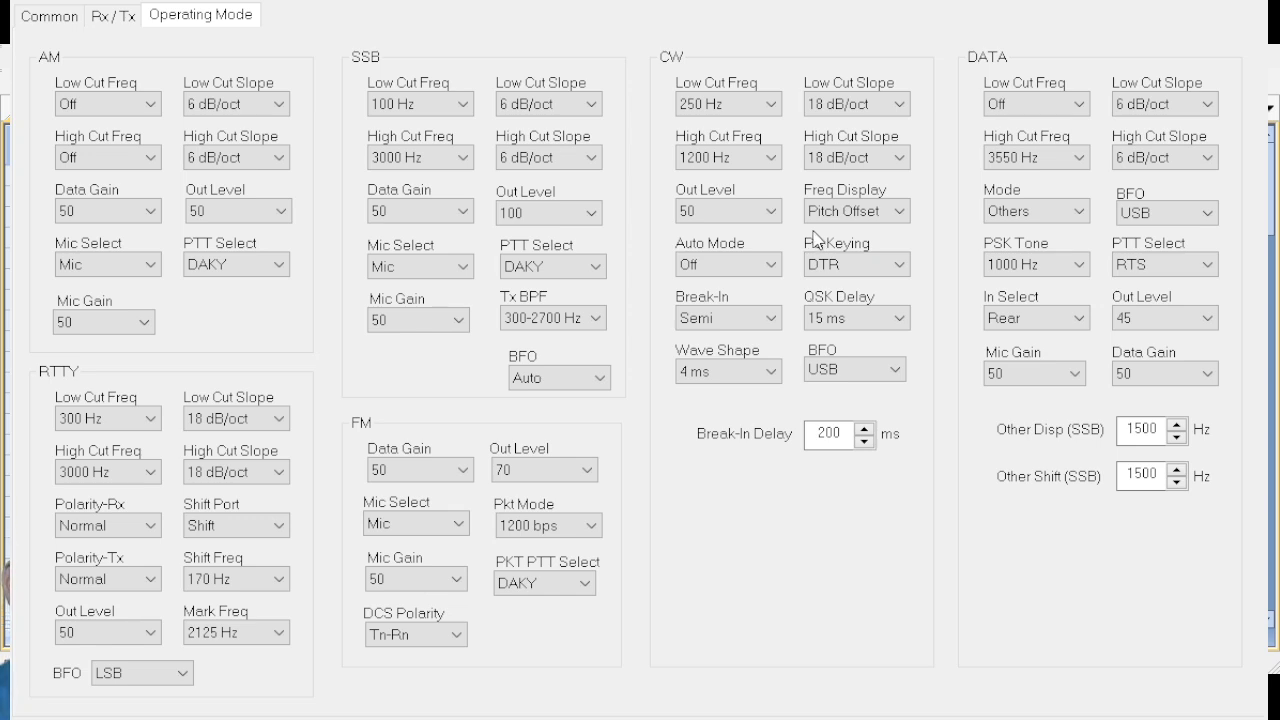
{"action": "mouse_move", "coordinate": [678, 370]}
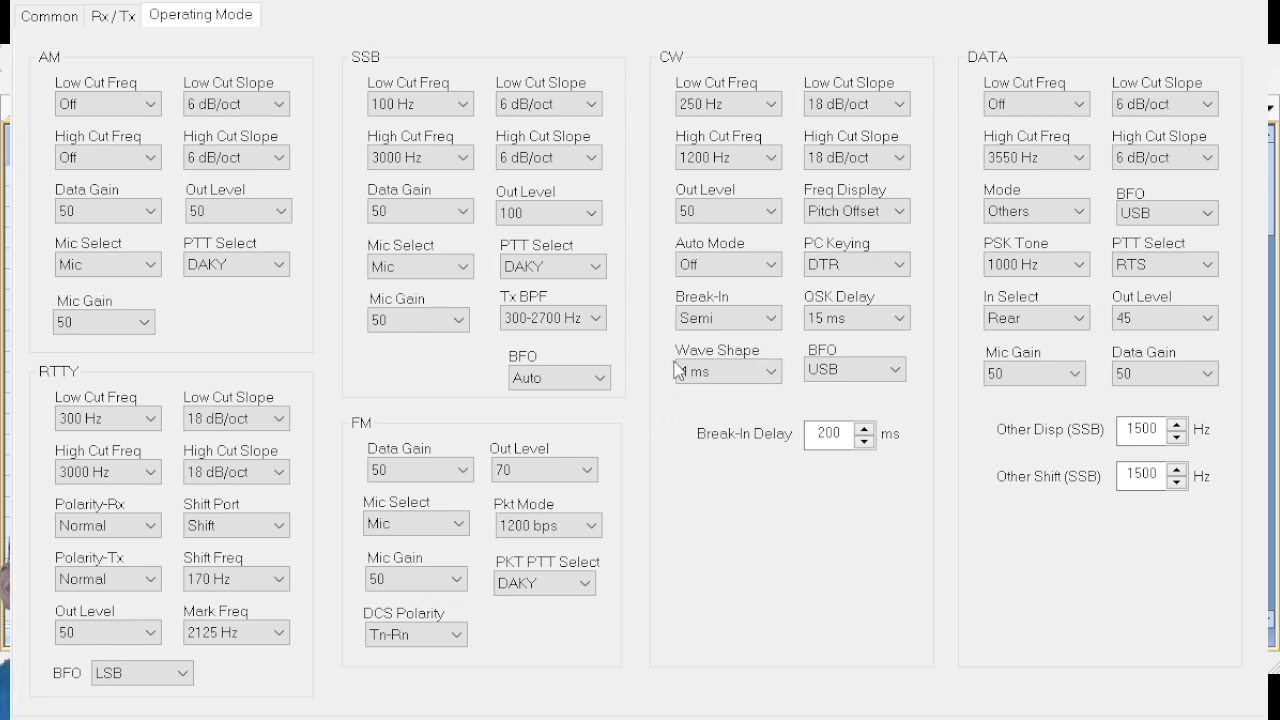